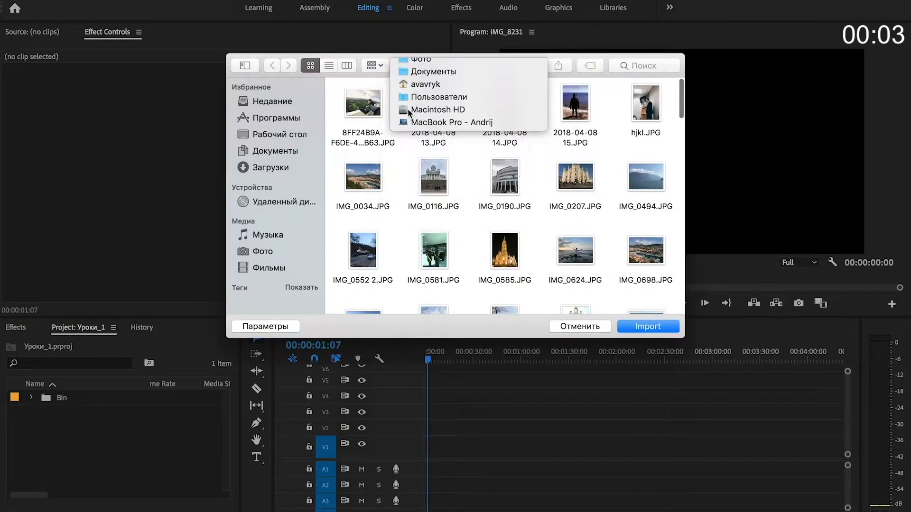
# Import the 100 JPG photos into the Фото bin and select all of them.
pyautogui.click(647, 326)
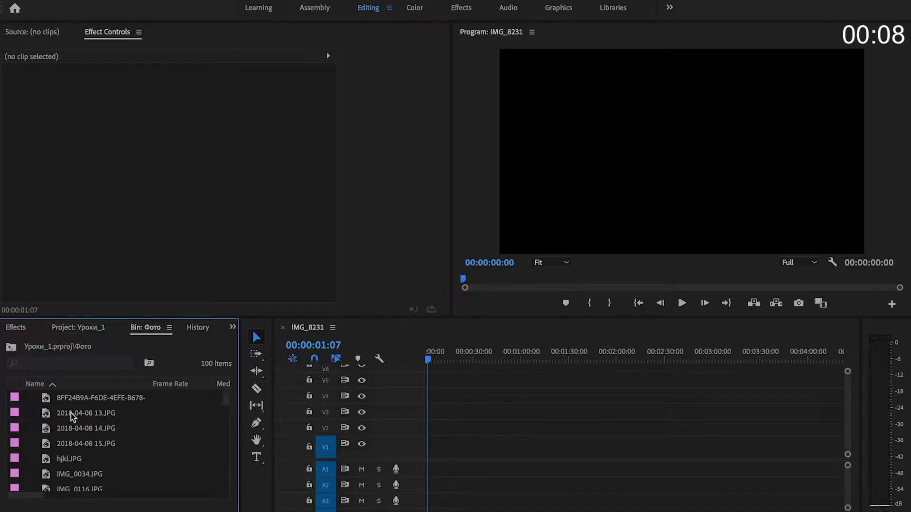
pyautogui.click(85, 428)
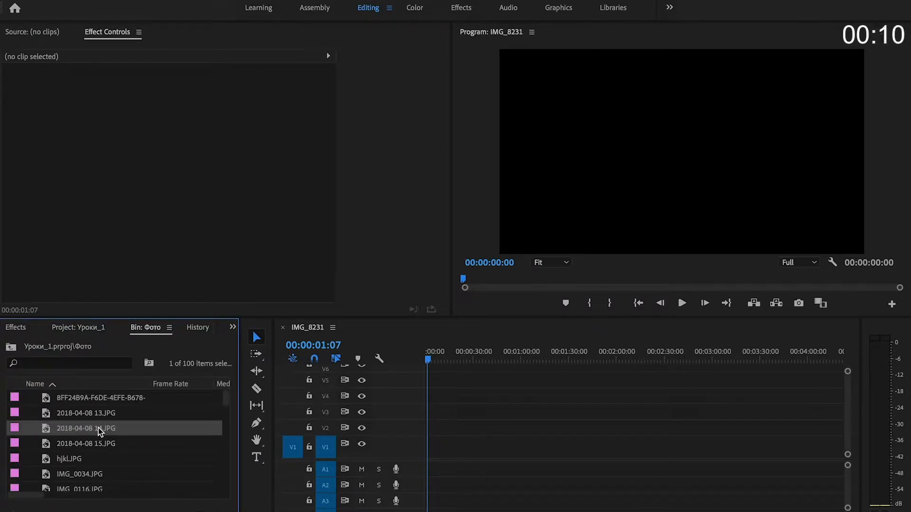
pyautogui.press('ctrl+a')
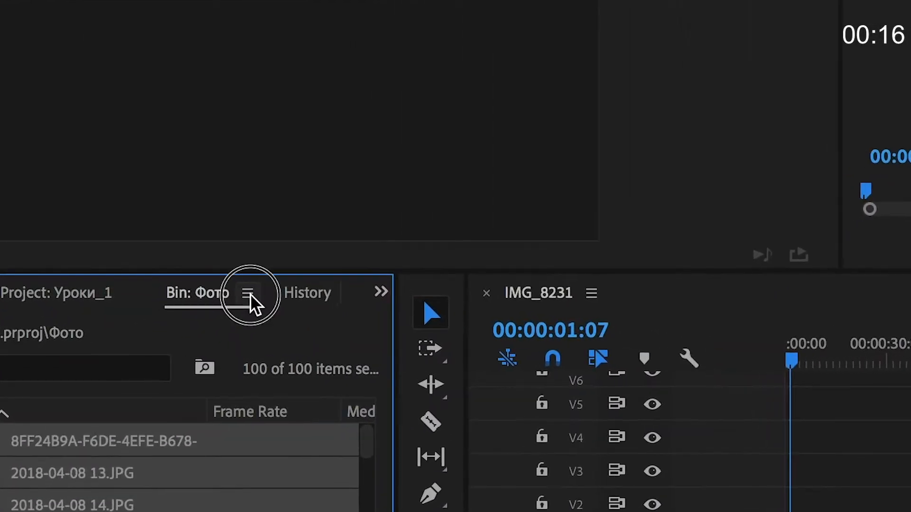
# Automate the selected photos to the sequence with sequential placement and default transitions.
pyautogui.click(250, 293)
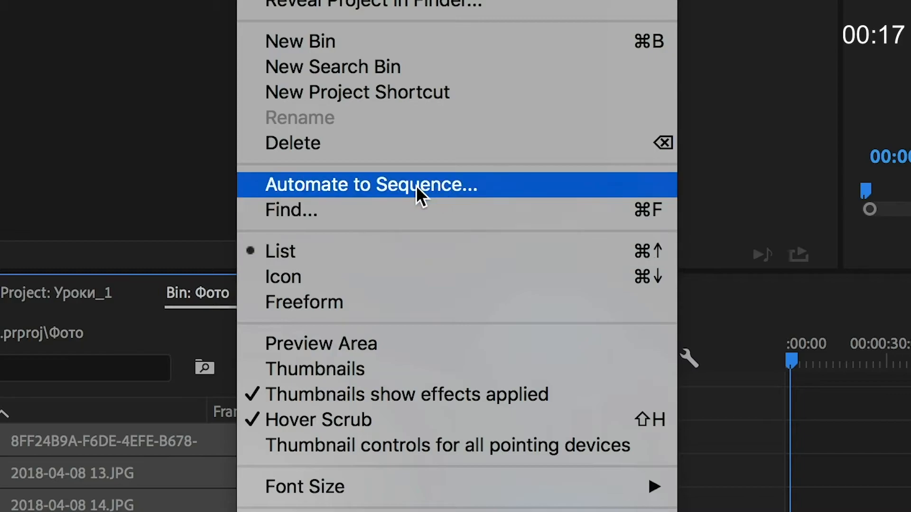
pyautogui.click(370, 184)
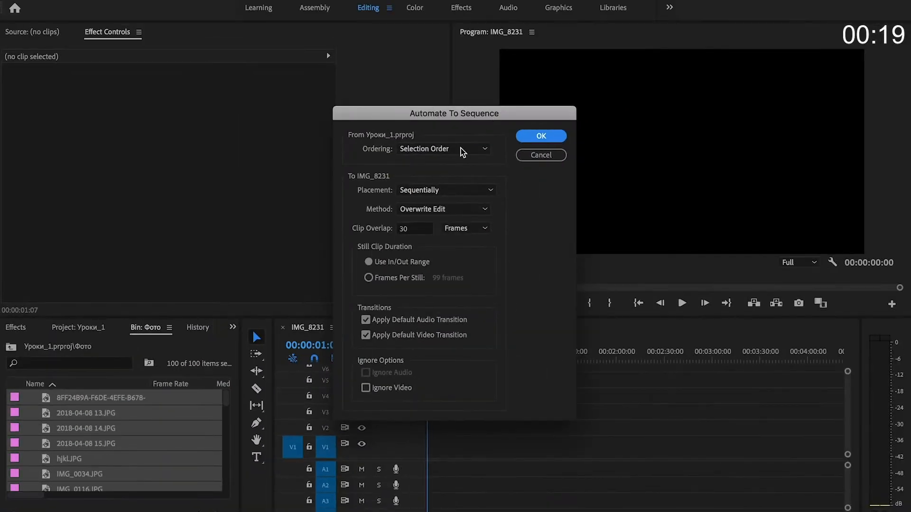
pyautogui.click(541, 137)
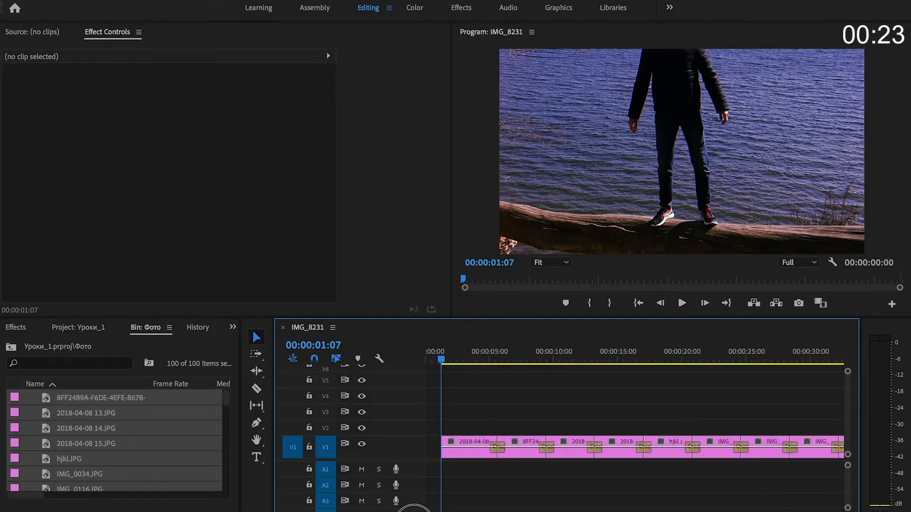
# Preview the first seconds and zoom out to show the whole 100-photo sequence.
pyautogui.click(489, 360)
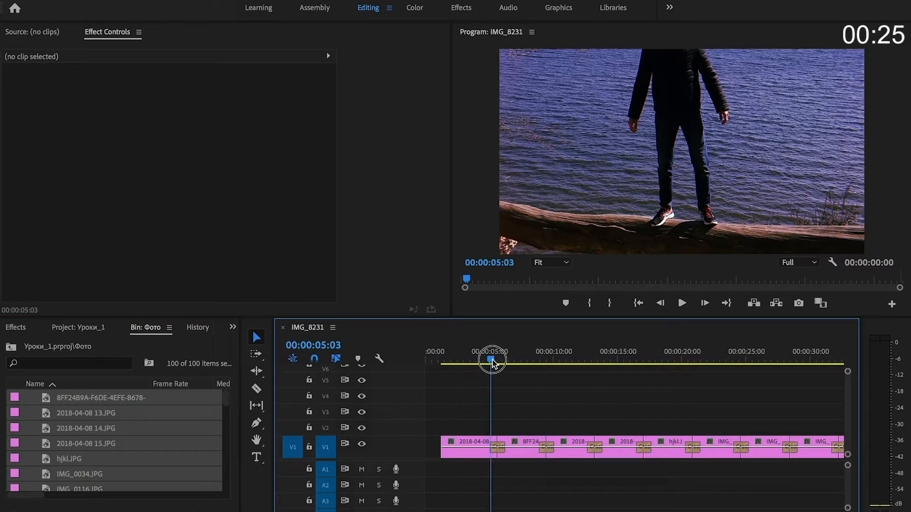
pyautogui.moveTo(492, 361); pyautogui.dragTo(465, 361)
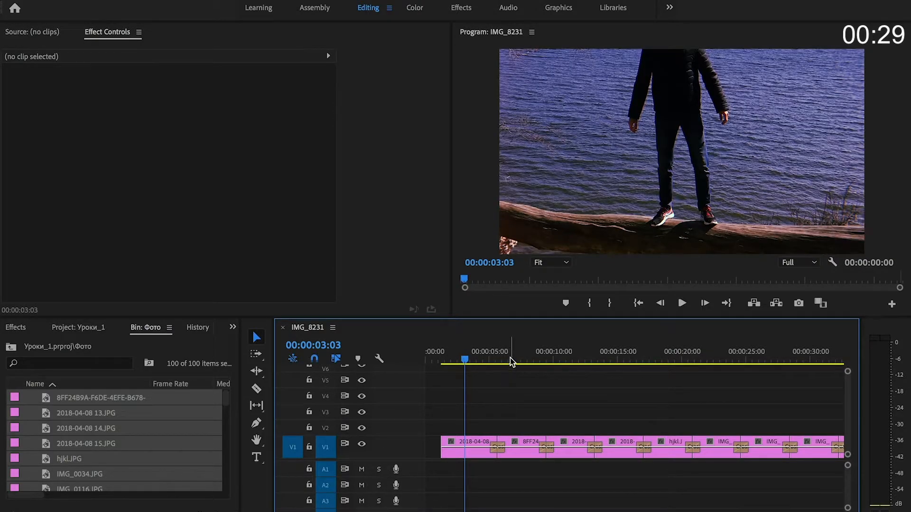
pyautogui.click(564, 351)
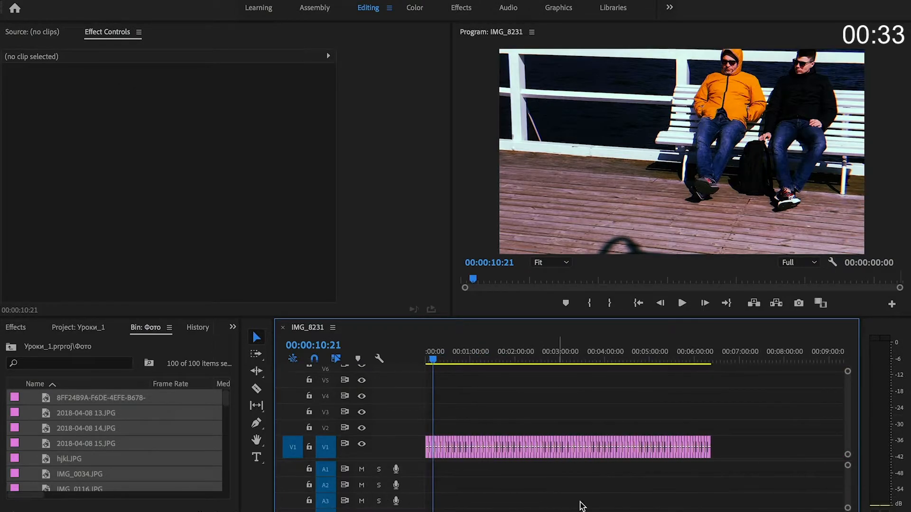
# Scale all photo clips on V1 to frame size.
pyautogui.click(547, 448)
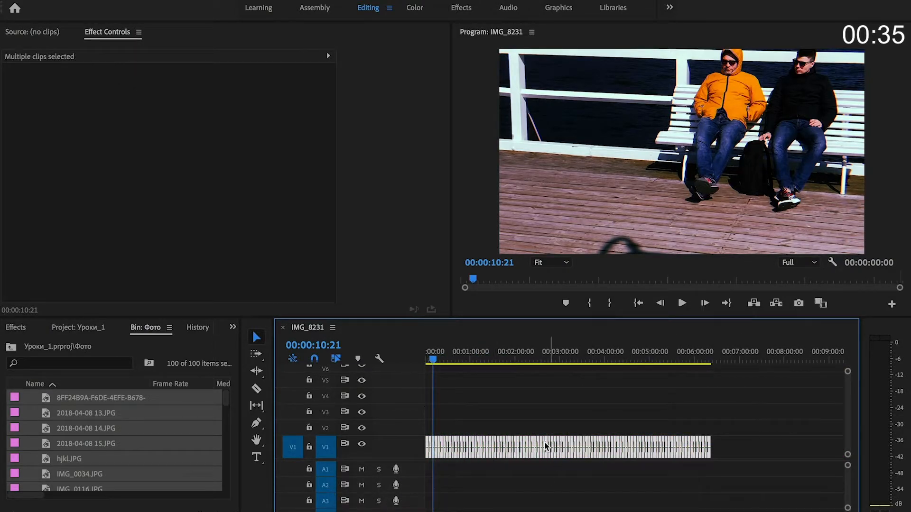
pyautogui.rightClick(545, 447)
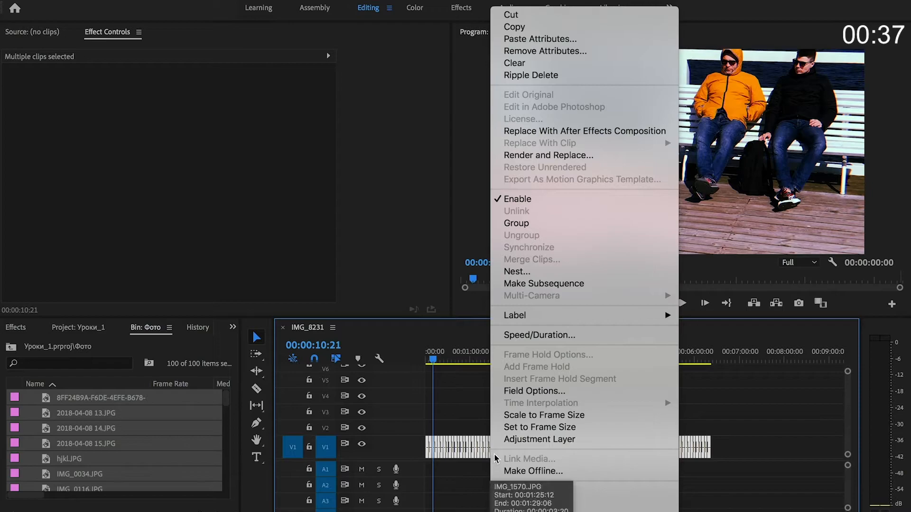
pyautogui.moveTo(544, 416)
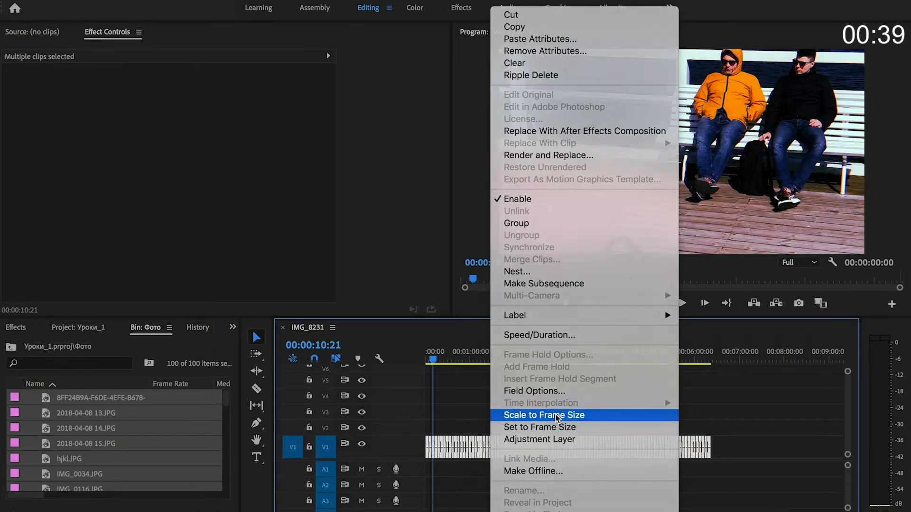
pyautogui.click(546, 415)
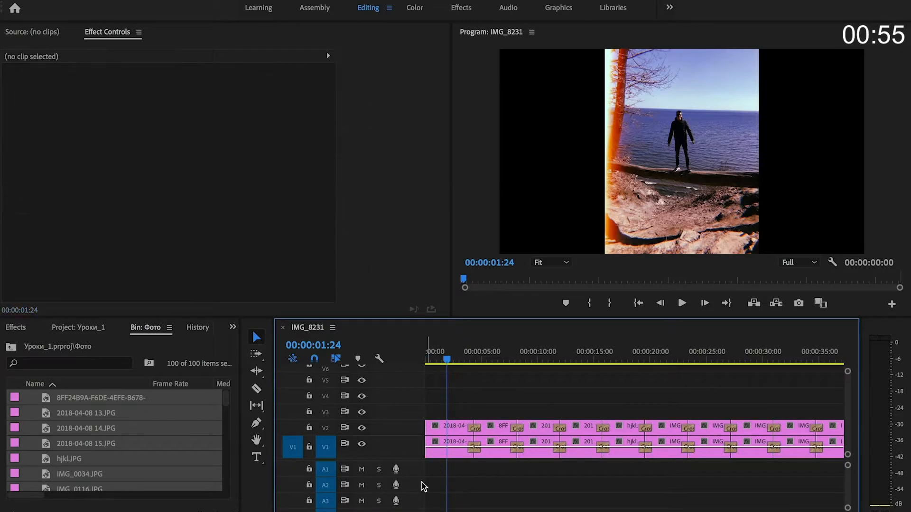
# Select the first lower-track photo to enlarge its scale to 300.
pyautogui.click(448, 453)
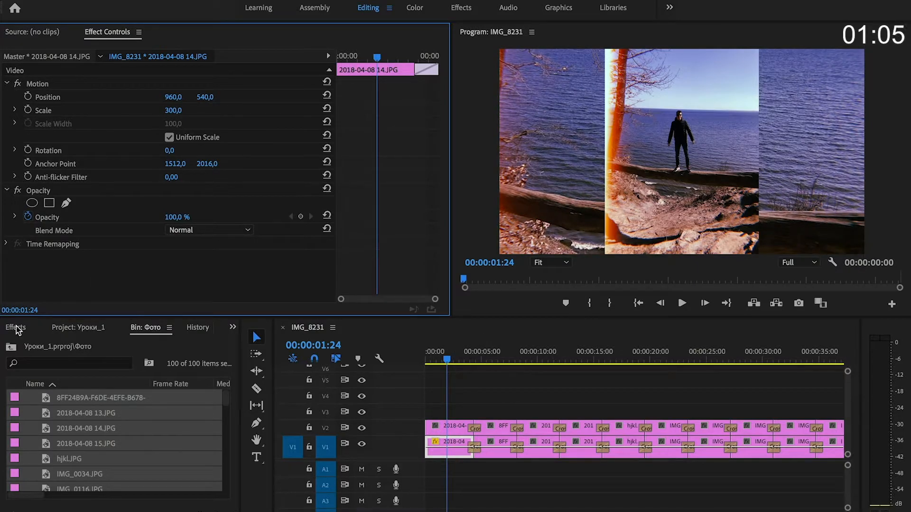
# Search the Effects panel for 'blur' to find Gaussian Blur for the background copy.
pyautogui.click(15, 328)
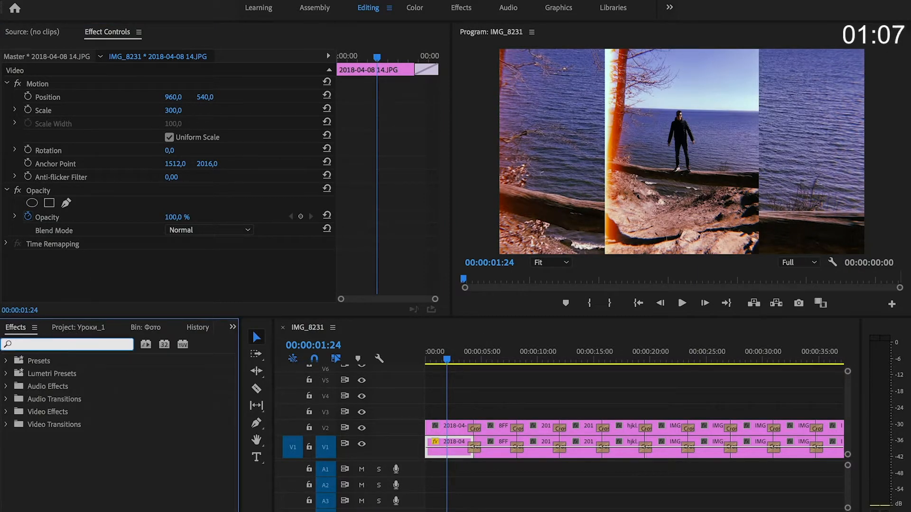
pyautogui.write('blur')
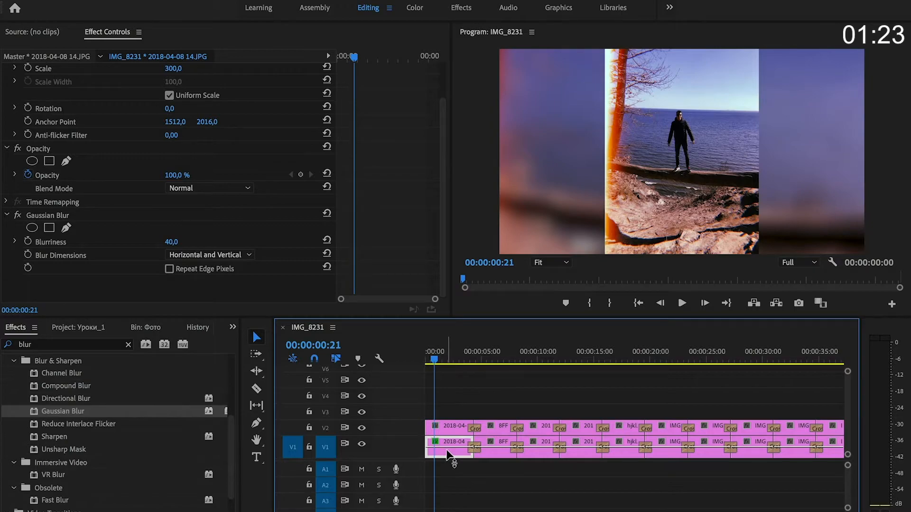
# Paste the copied Gaussian Blur attributes onto all background clips and check a later slide.
pyautogui.rightClick(448, 447)
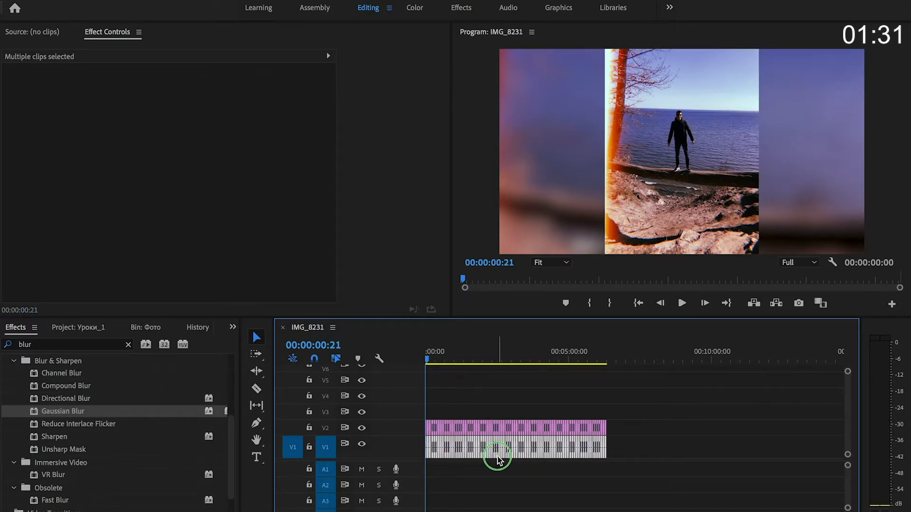
pyautogui.rightClick(499, 455)
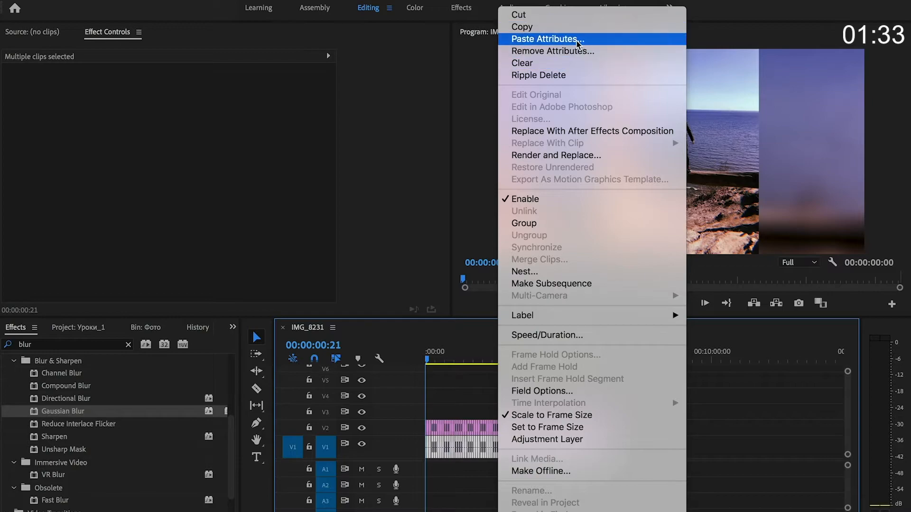
pyautogui.click(552, 40)
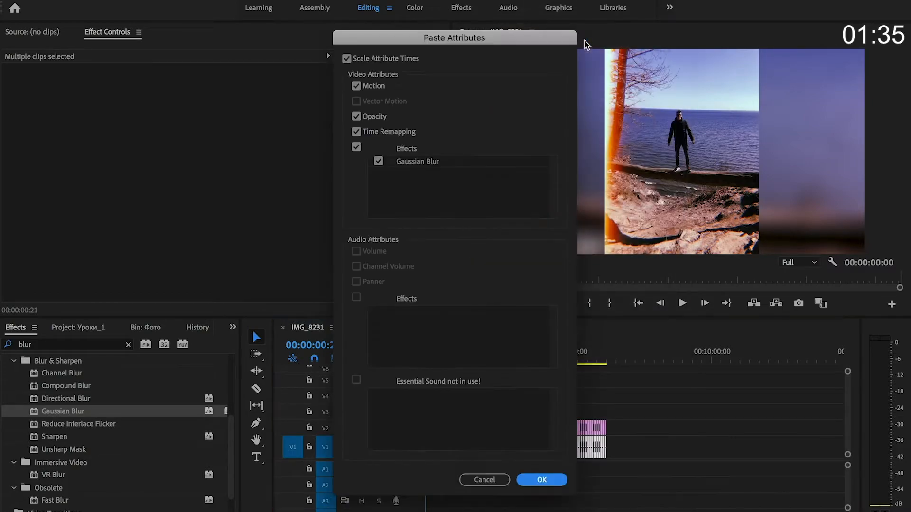
pyautogui.click(541, 480)
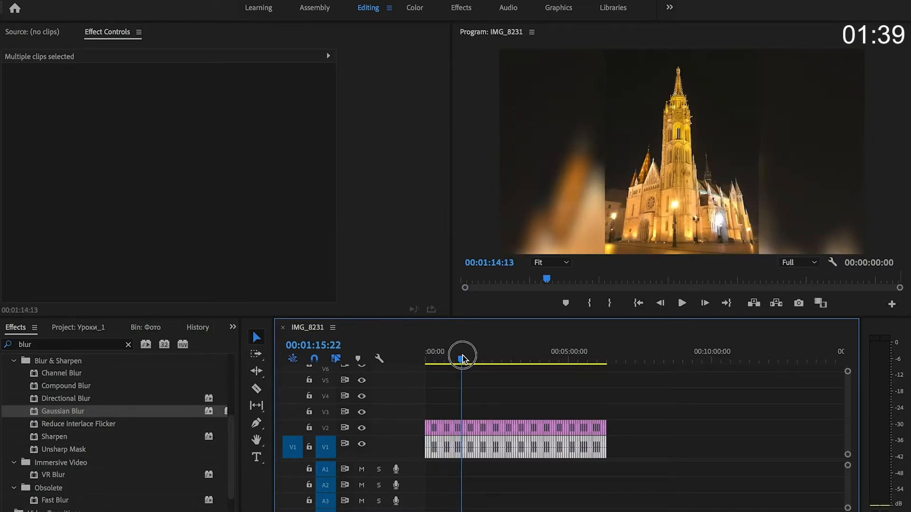
pyautogui.moveTo(463, 355); pyautogui.dragTo(477, 355)
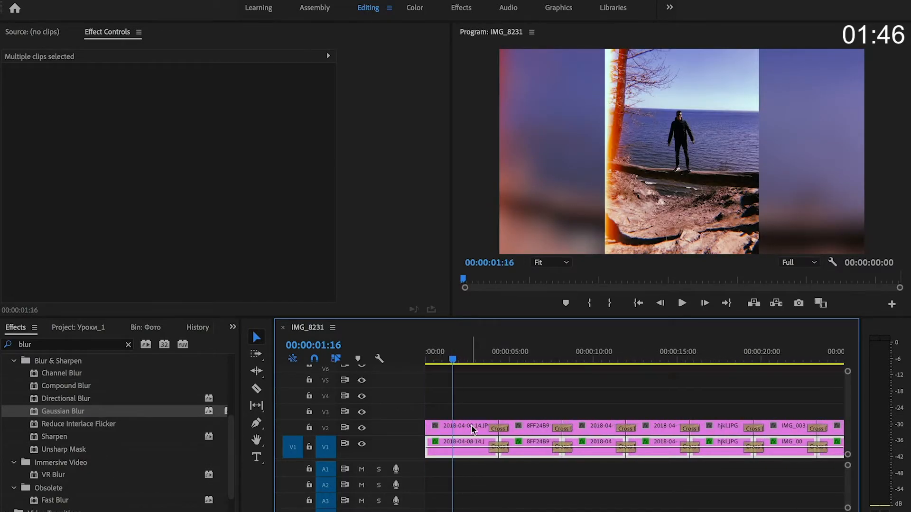
# Keyframe the first foreground photo's scale to zoom toward 107.2, then copy the clip.
pyautogui.click(461, 442)
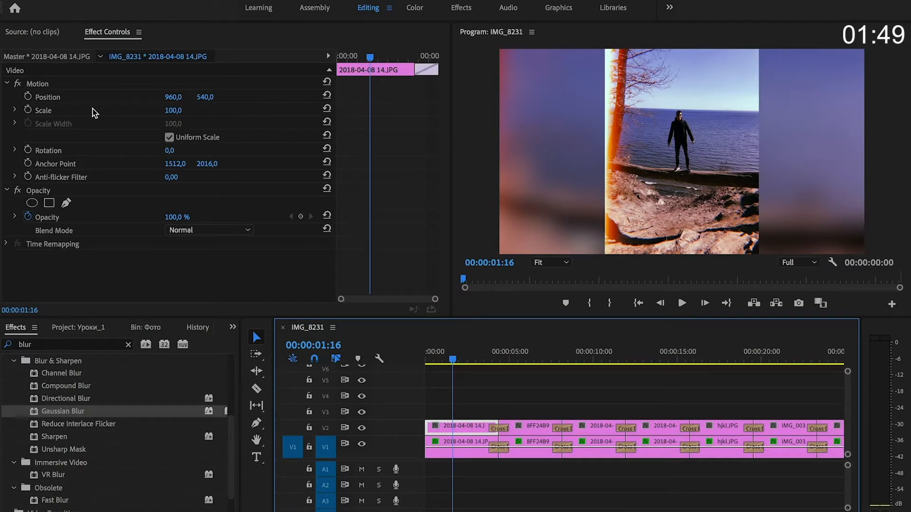
pyautogui.click(28, 110)
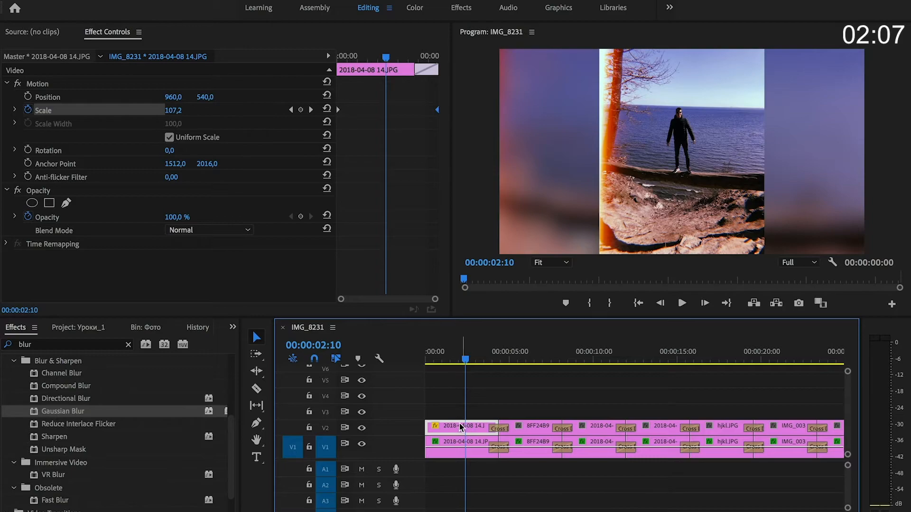
pyautogui.rightClick(462, 427)
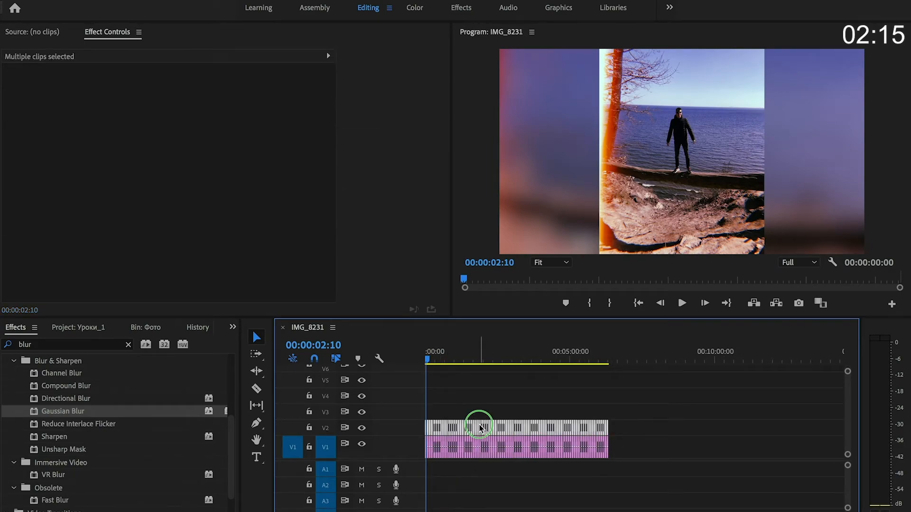
# Paste the Motion attributes onto all selected V2 clips so each photo slowly zooms in.
pyautogui.rightClick(480, 427)
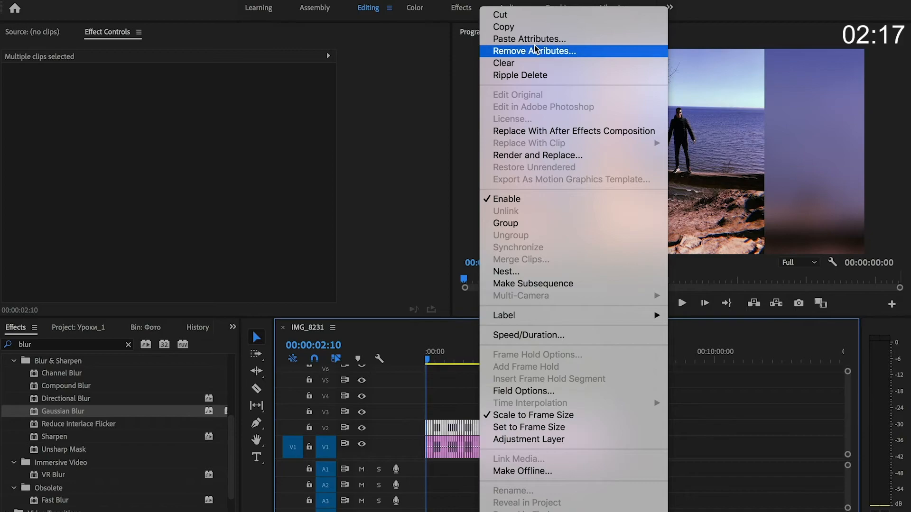
pyautogui.click(527, 39)
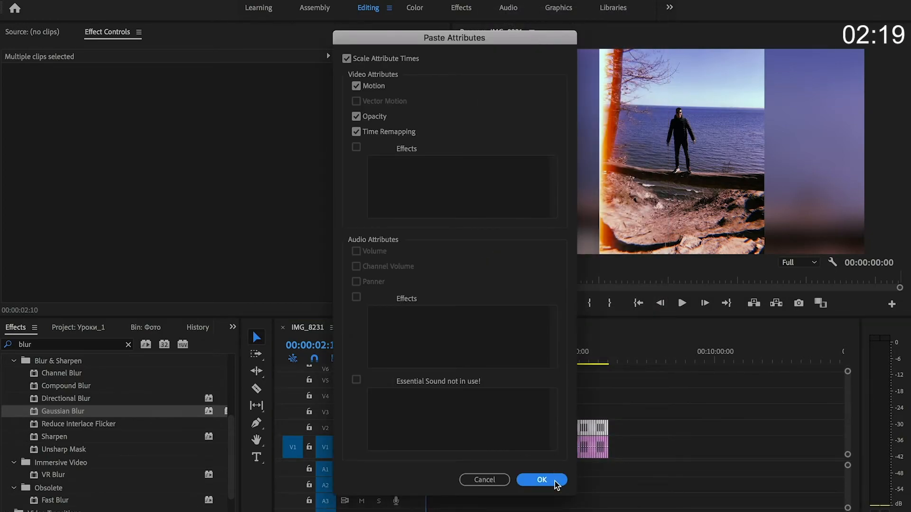
pyautogui.click(541, 481)
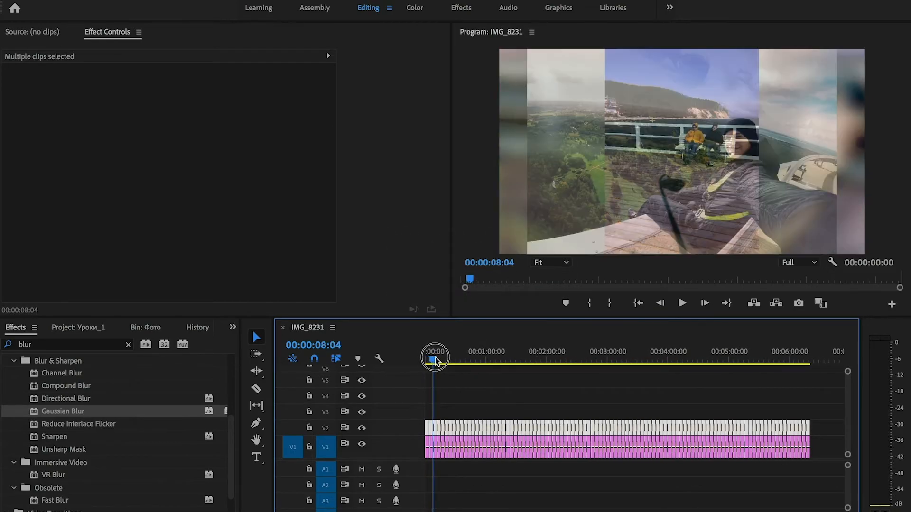
pyautogui.moveTo(434, 359); pyautogui.dragTo(442, 359)
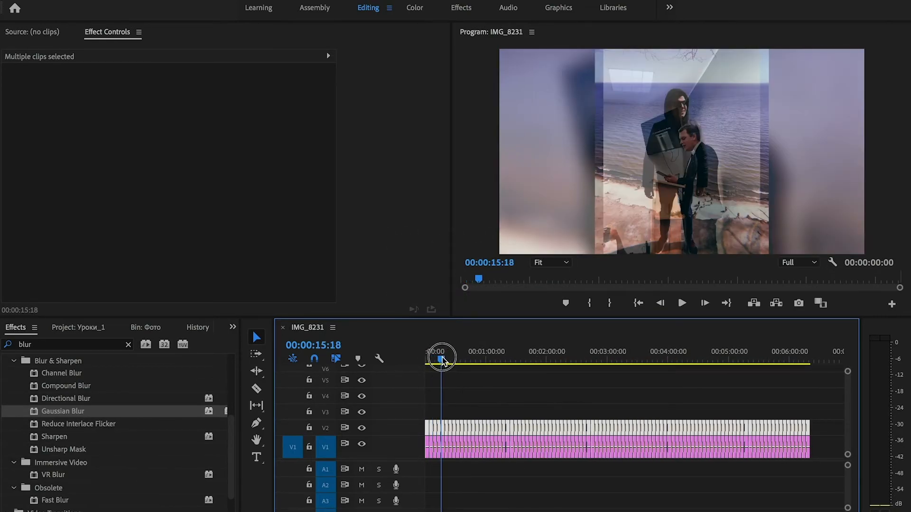
pyautogui.moveTo(441, 358); pyautogui.dragTo(447, 358)
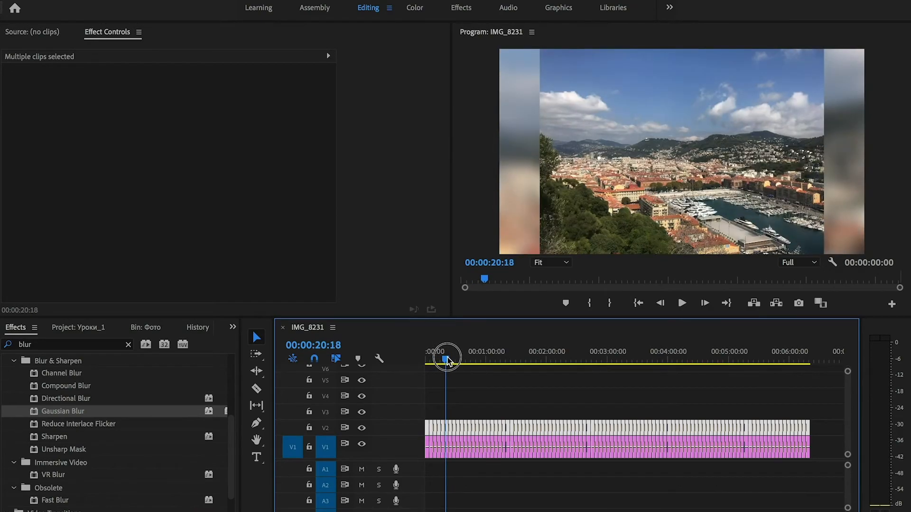
pyautogui.moveTo(447, 358); pyautogui.dragTo(476, 357)
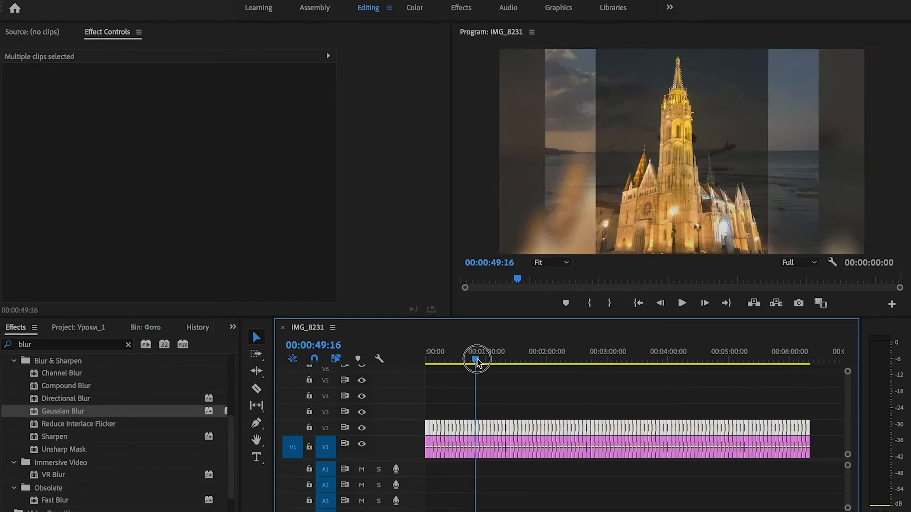
pyautogui.moveTo(476, 361); pyautogui.dragTo(486, 361)
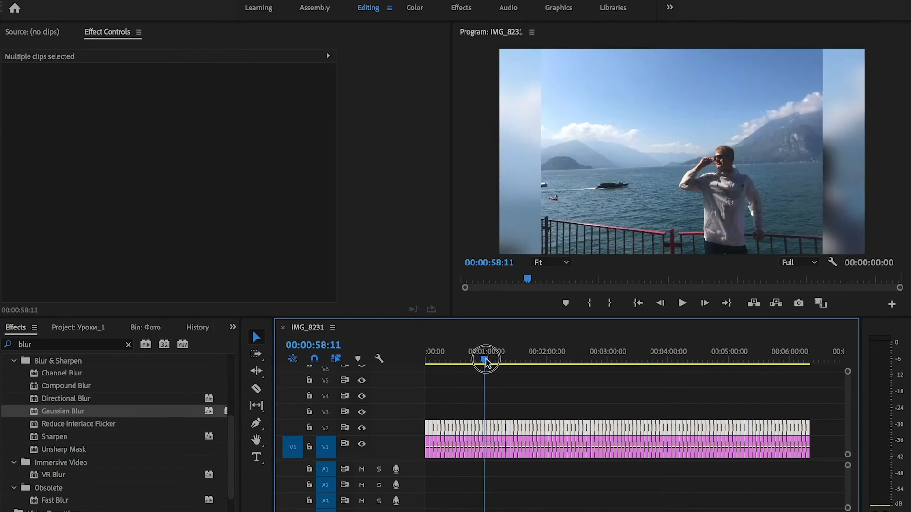
pyautogui.moveTo(485, 361); pyautogui.dragTo(493, 361)
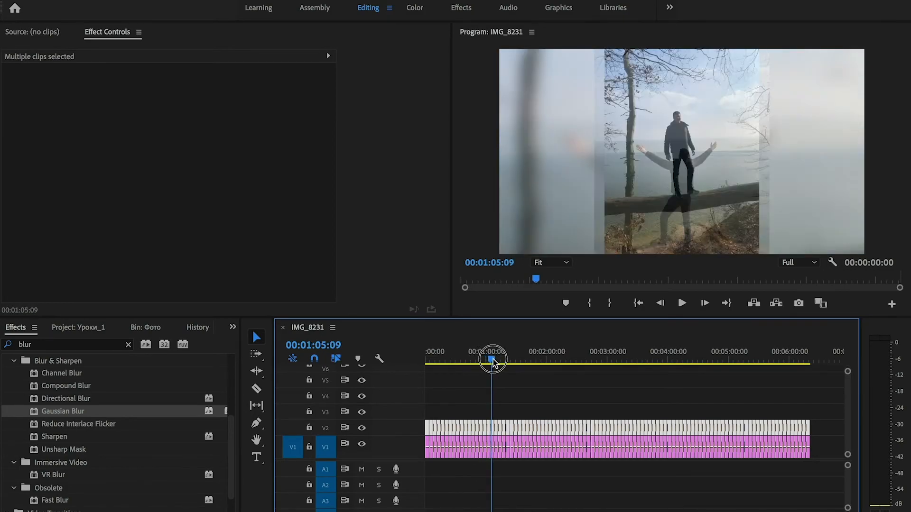